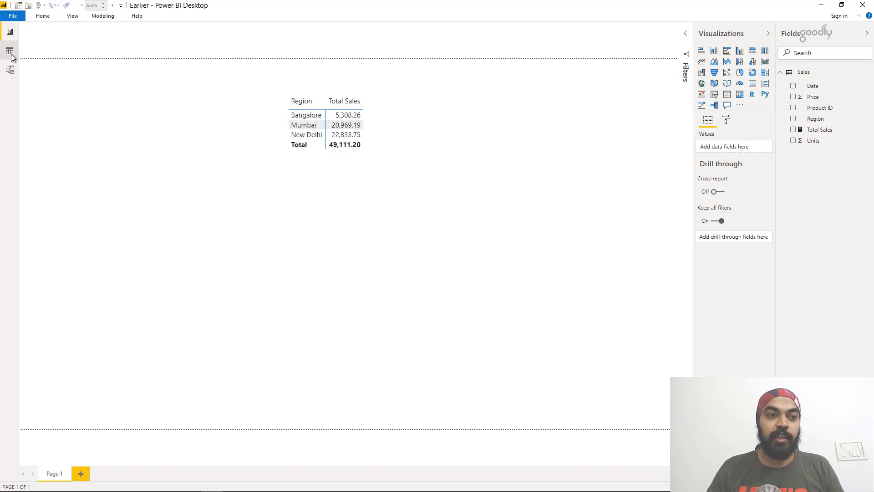
- Check the Sales table rows, then scroll the blog down toward the calendar DAX code
click(8, 50)
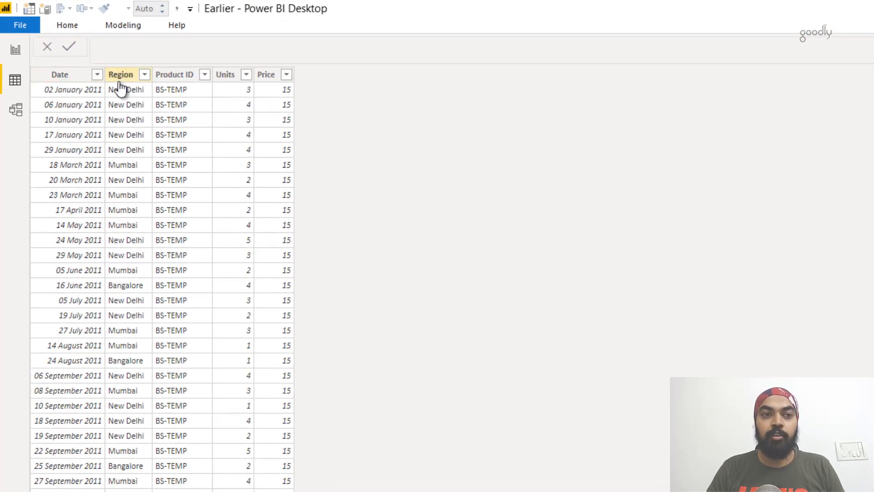
mouse_move(183, 96)
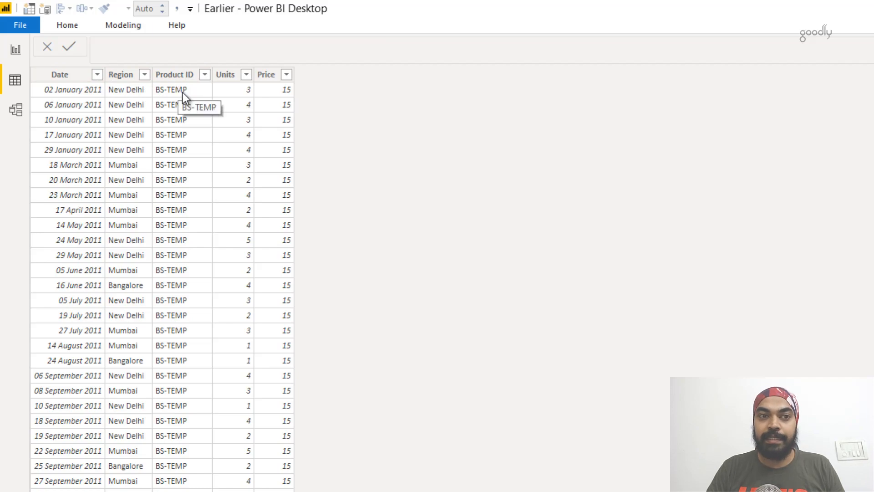
click(266, 74)
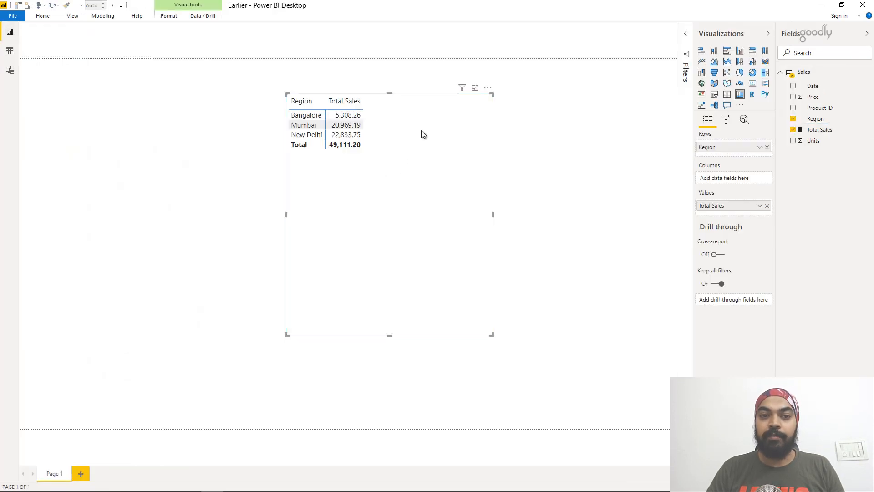
mouse_move(390, 186)
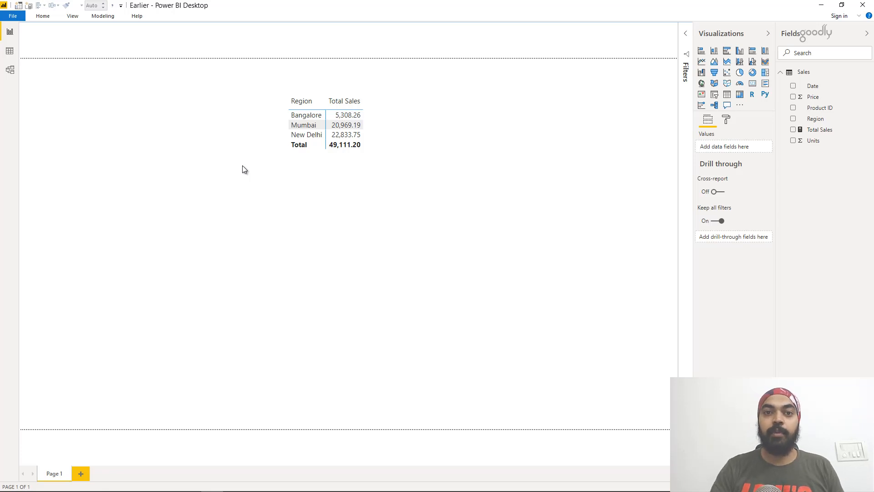
mouse_move(240, 169)
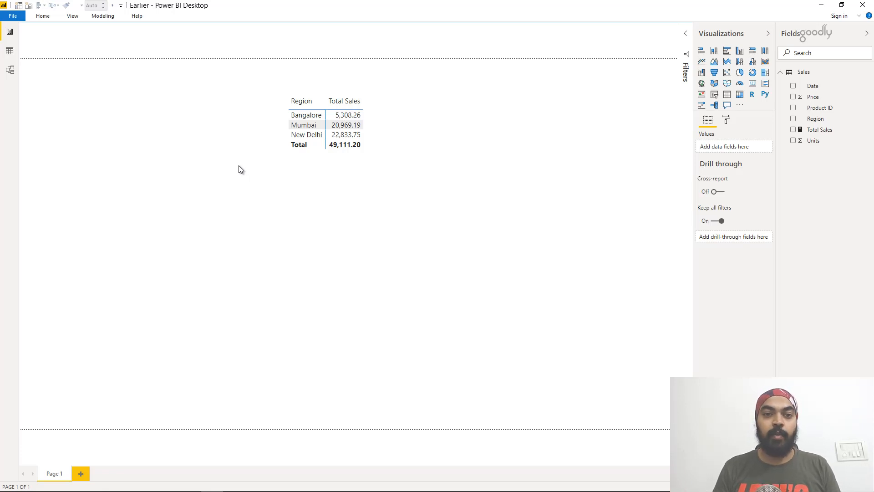
mouse_move(212, 226)
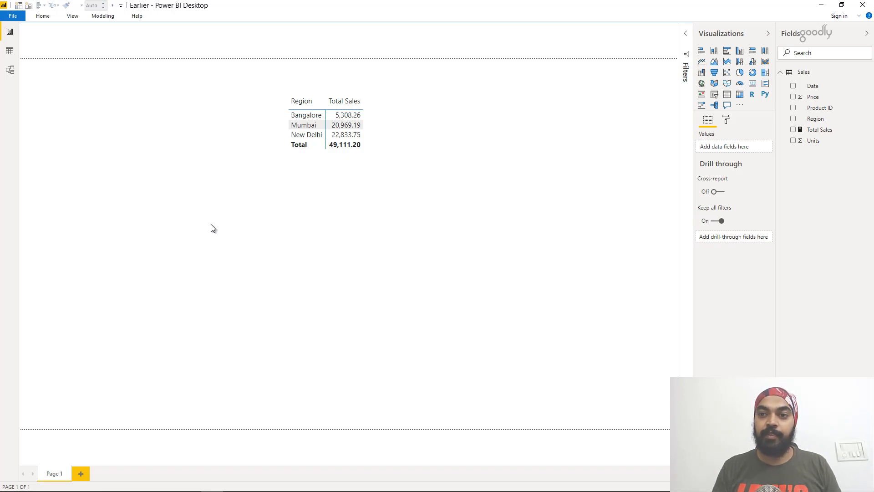
mouse_move(801, 151)
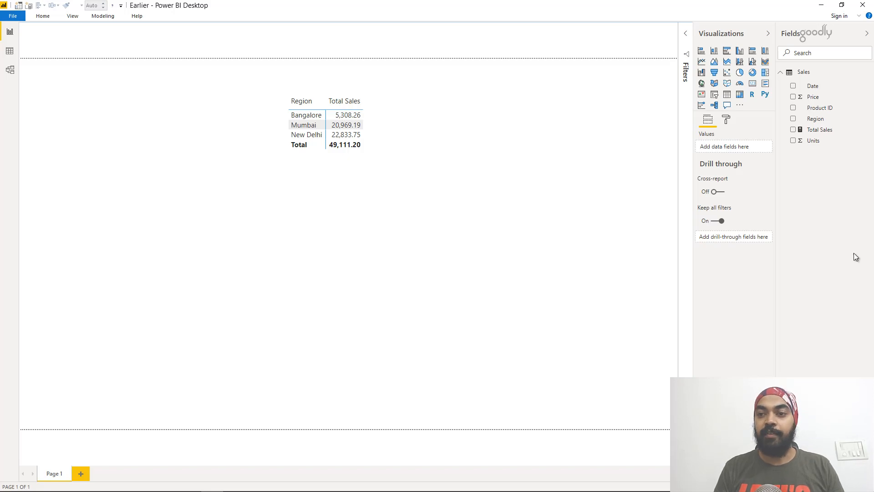
mouse_move(842, 203)
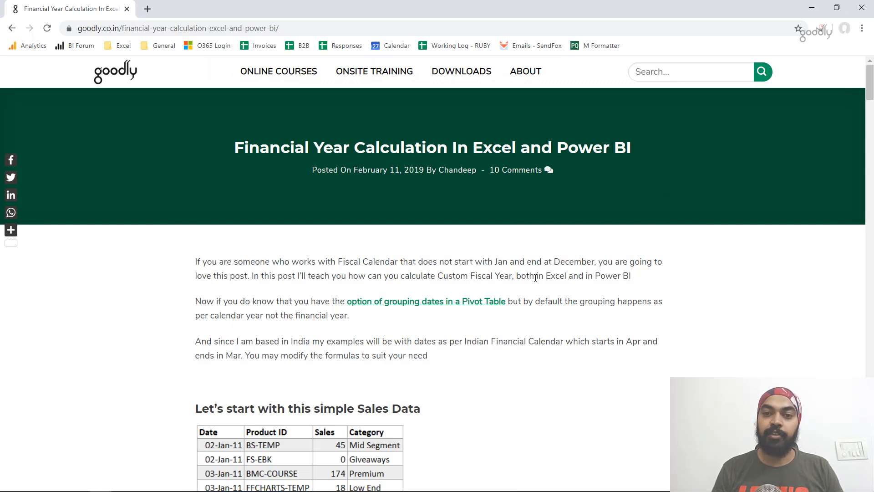
scroll(down, 3)
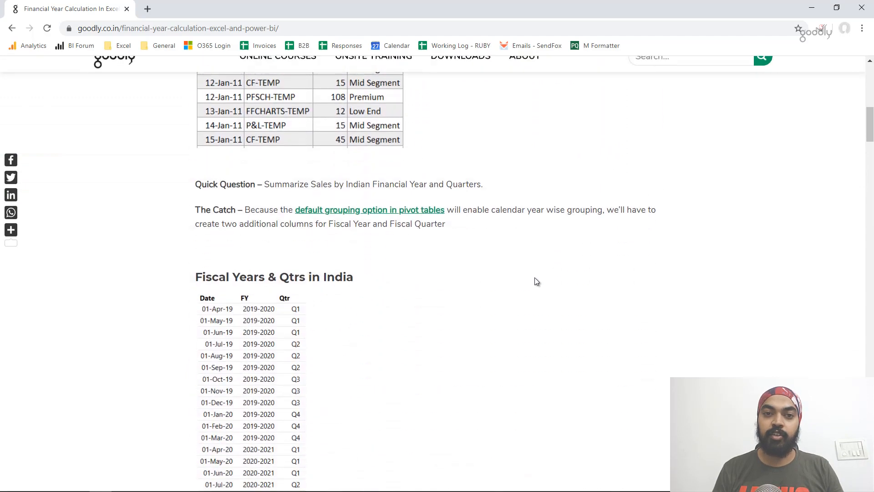
scroll(down, 3)
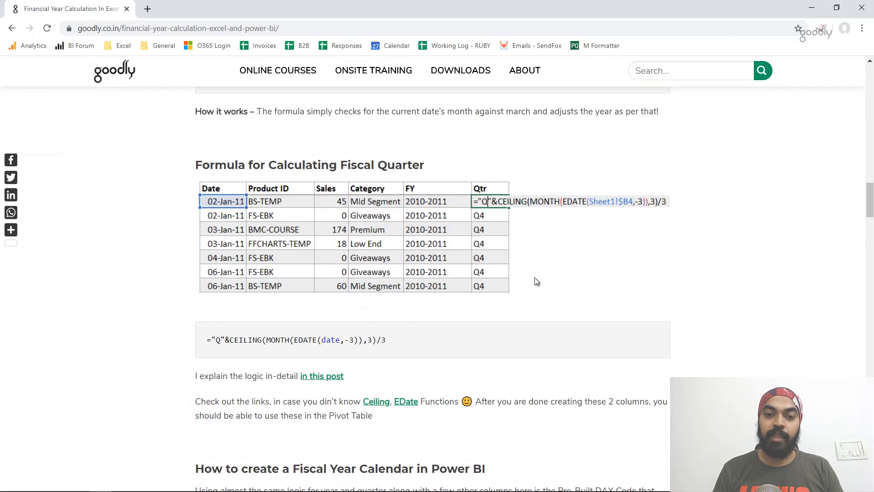
scroll(down, 3)
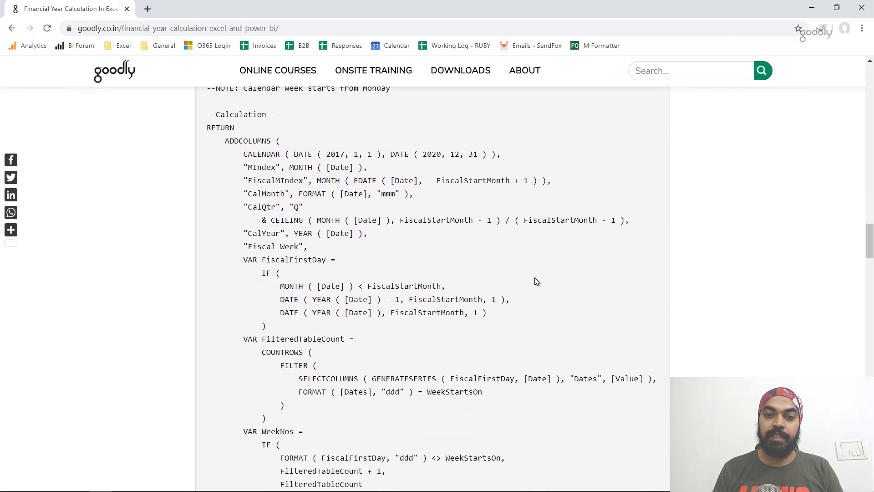
scroll(down, 3)
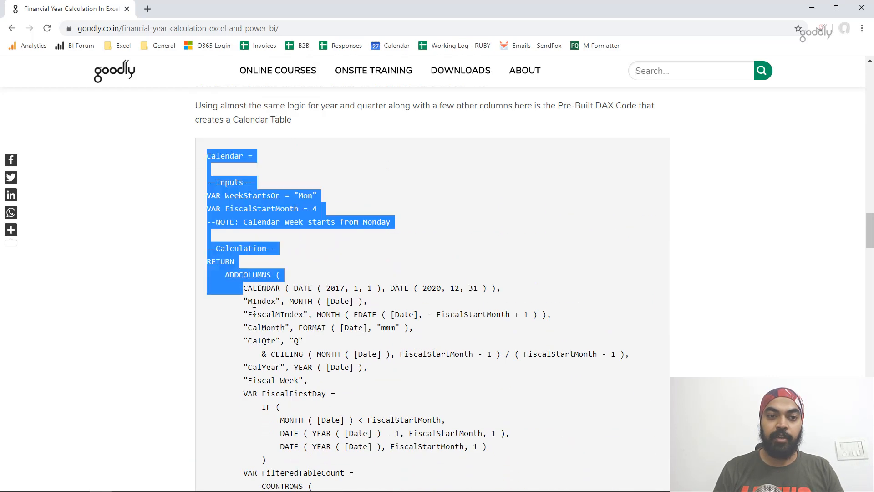
scroll(down, 3)
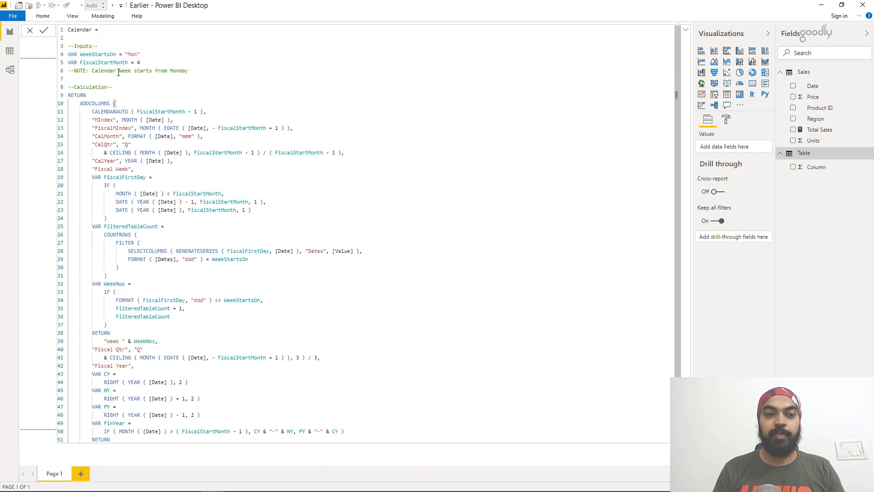
mouse_move(160, 138)
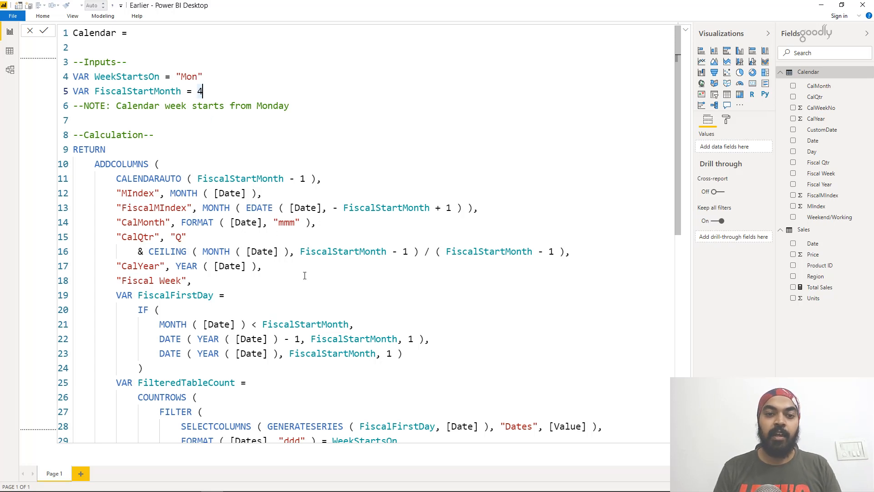
- Scroll through the pasted fiscal calendar DAX code in the new table formula
scroll(down, 3)
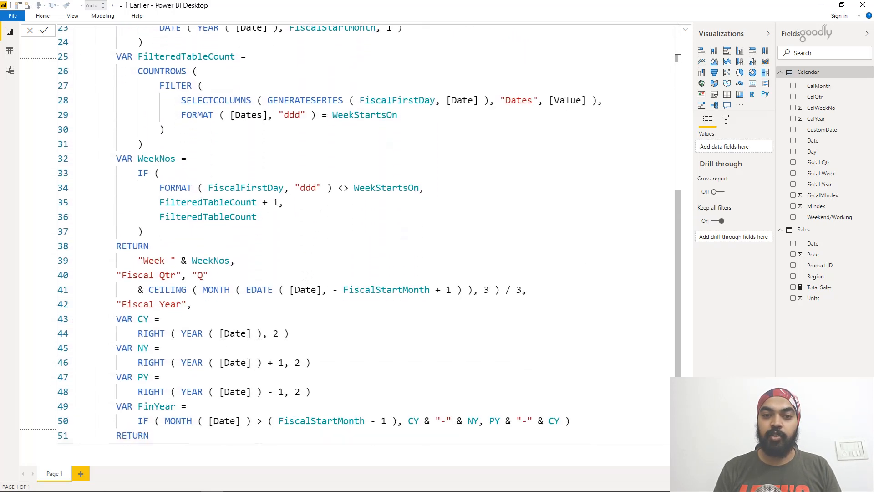
scroll(down, 3)
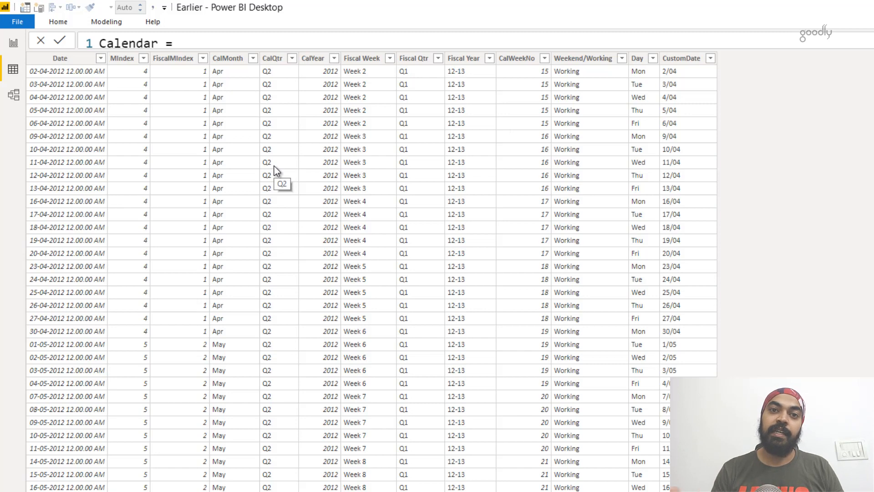
mouse_move(13, 95)
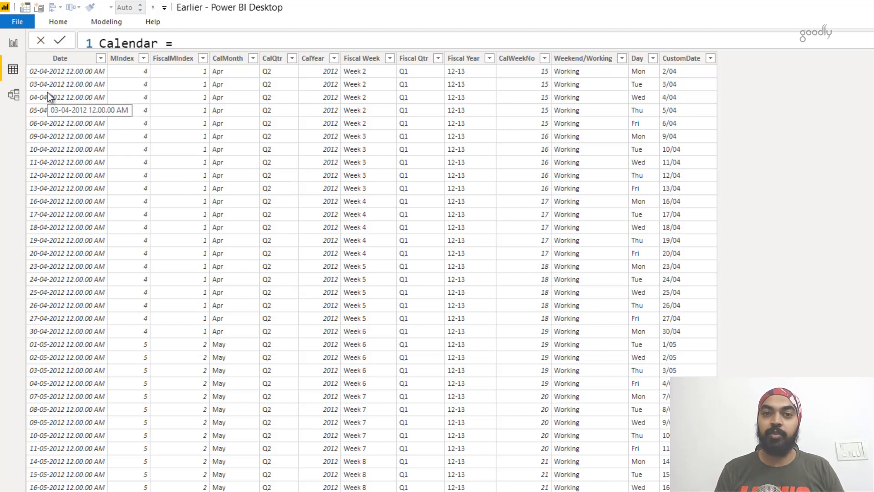
- Switch to Model view to see the Sales and Calendar tables side by side
click(14, 94)
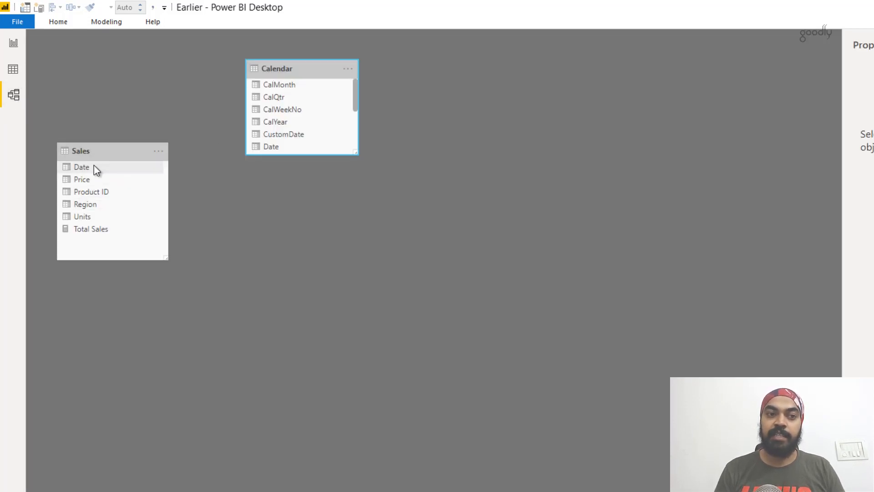
mouse_move(360, 157)
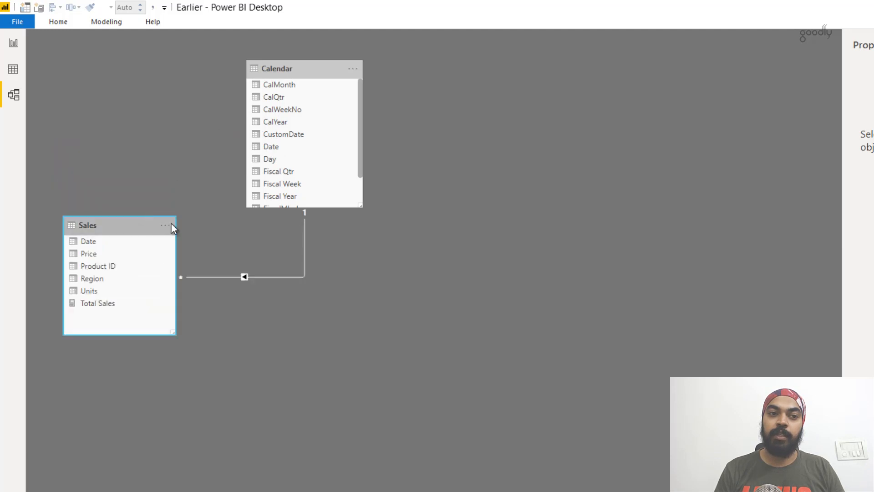
- Return to the report page showing the Total Sales by Region matrix
click(13, 43)
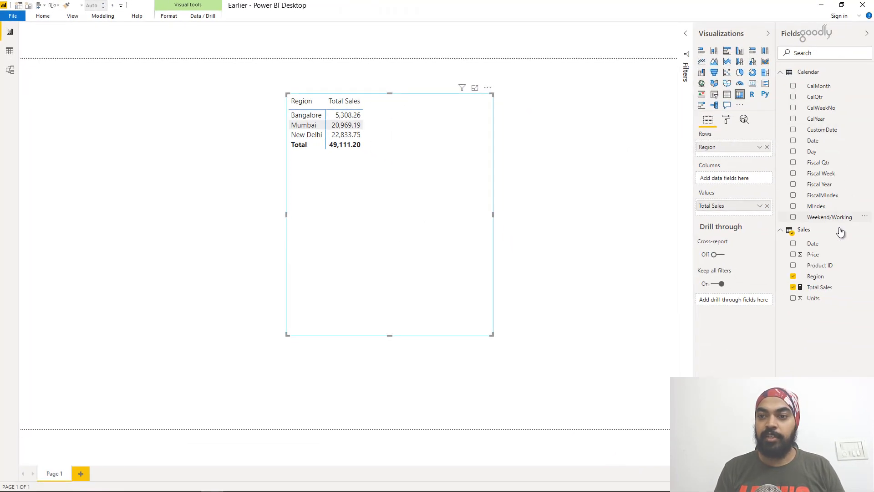
mouse_move(821, 183)
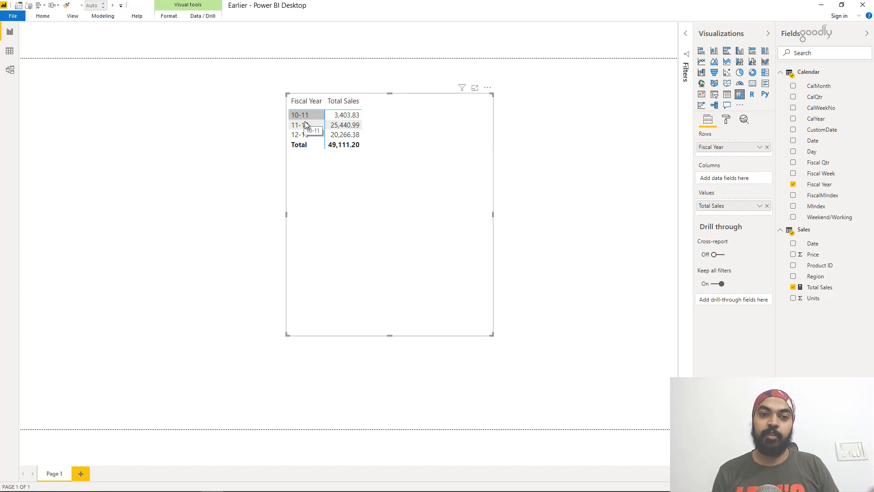
mouse_move(335, 164)
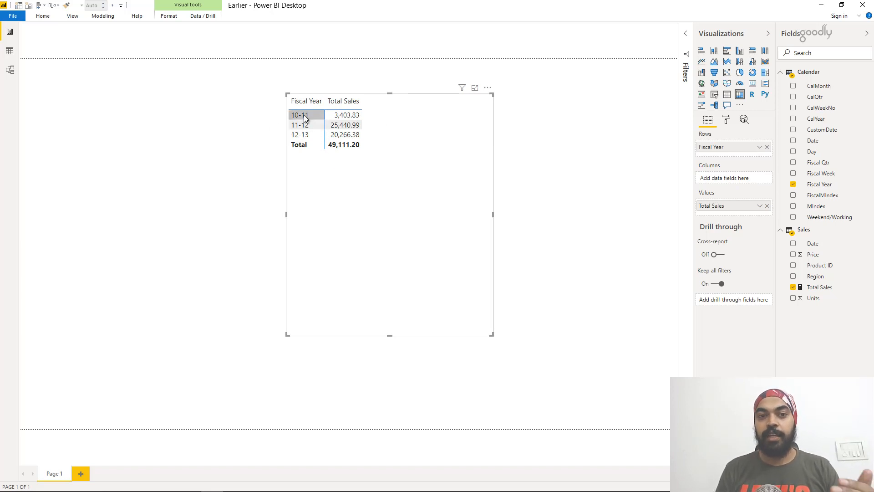
mouse_move(368, 163)
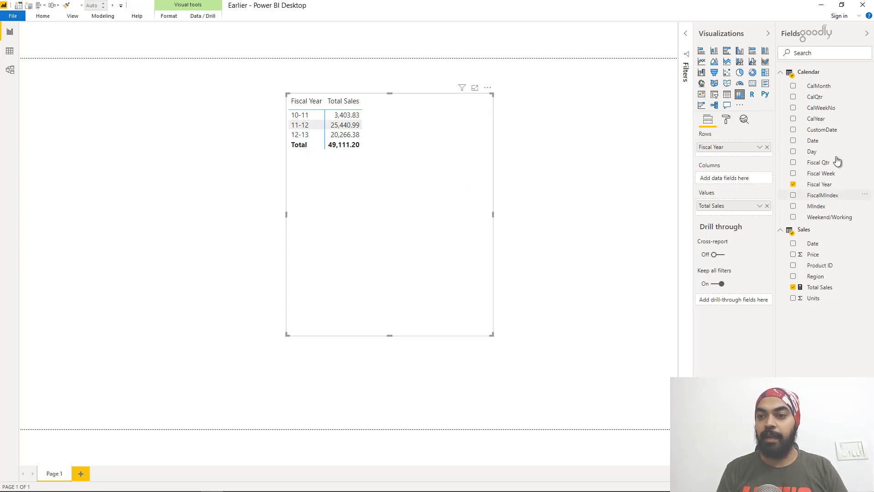
mouse_move(818, 85)
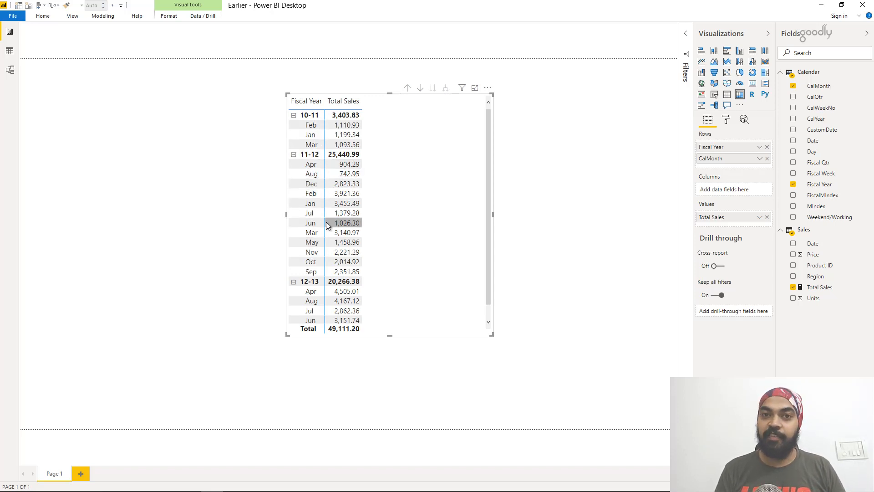
mouse_move(329, 224)
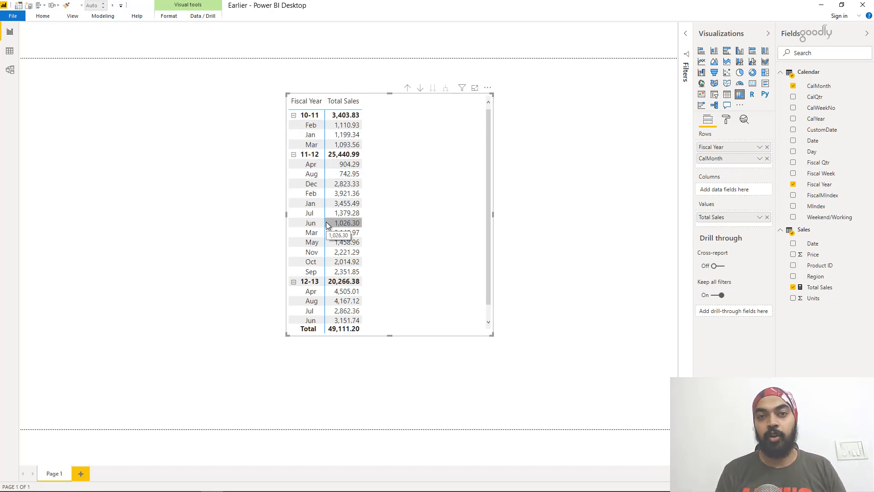
mouse_move(46, 94)
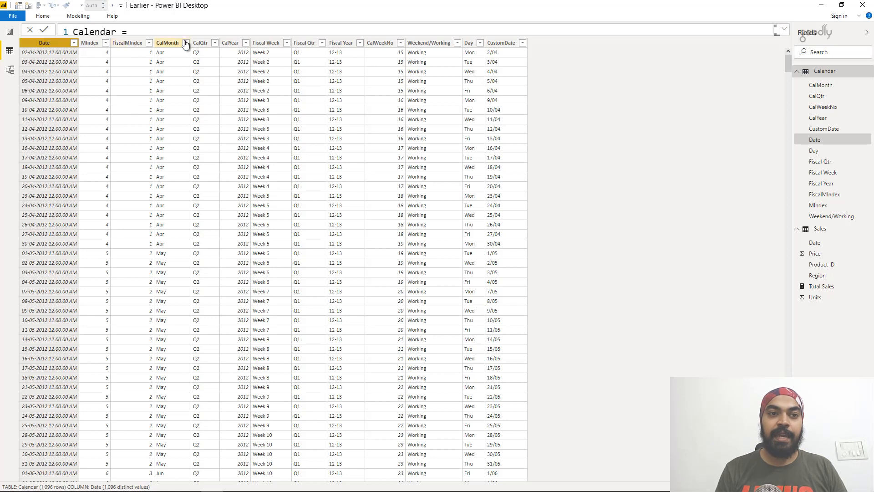
- Sort the CalMonth column by FiscalMIndex so months run April through March
click(168, 42)
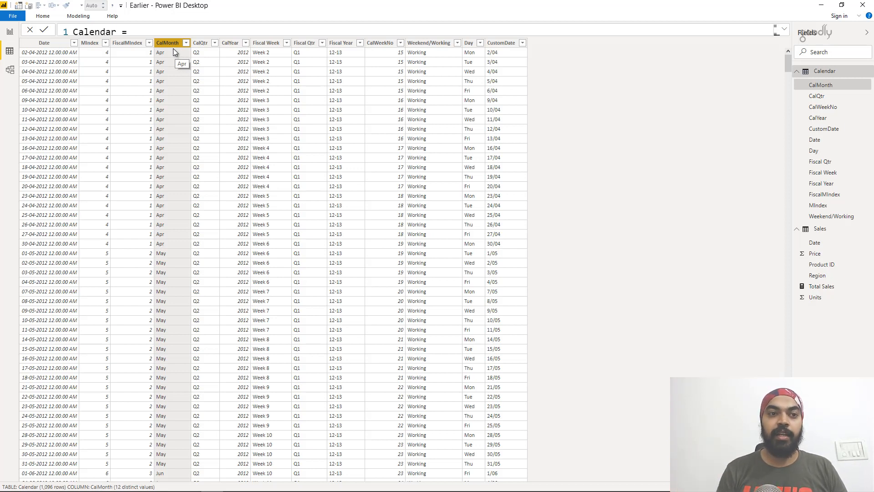
mouse_move(78, 16)
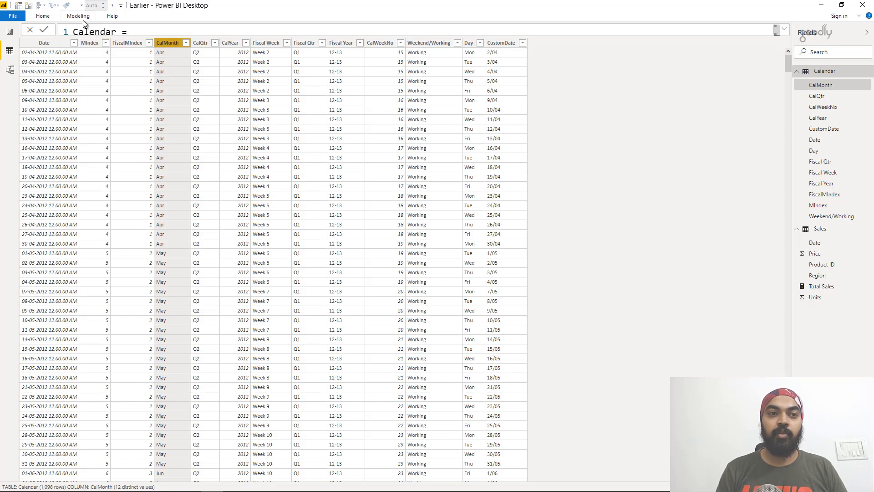
click(78, 16)
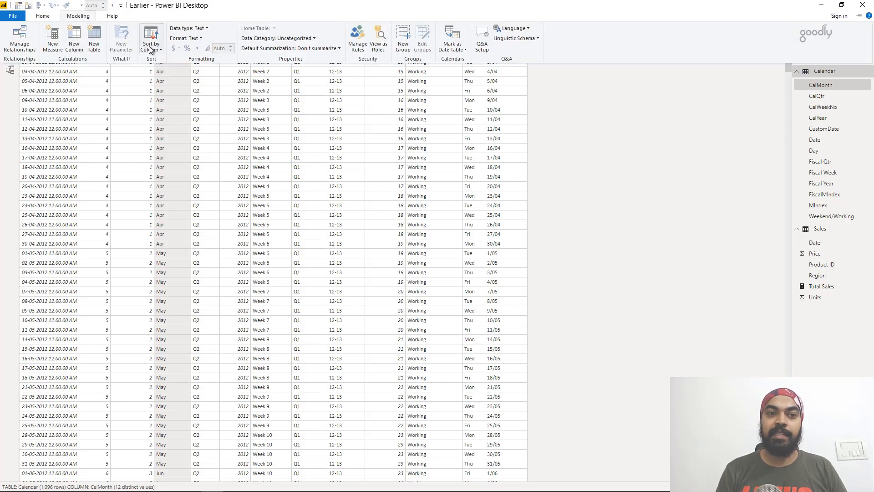
click(152, 40)
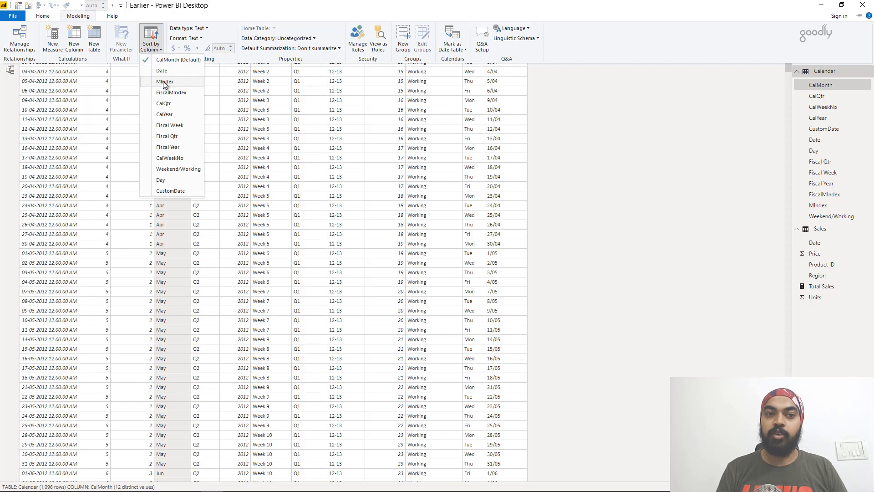
mouse_move(174, 95)
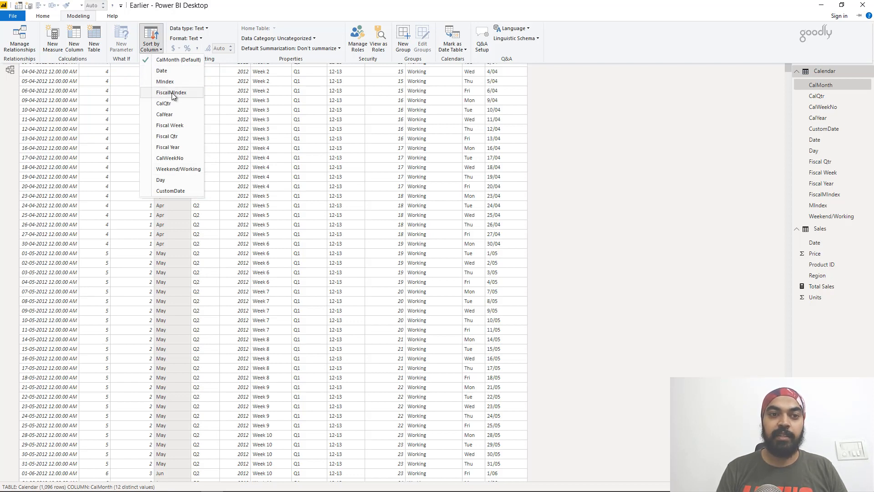
click(171, 92)
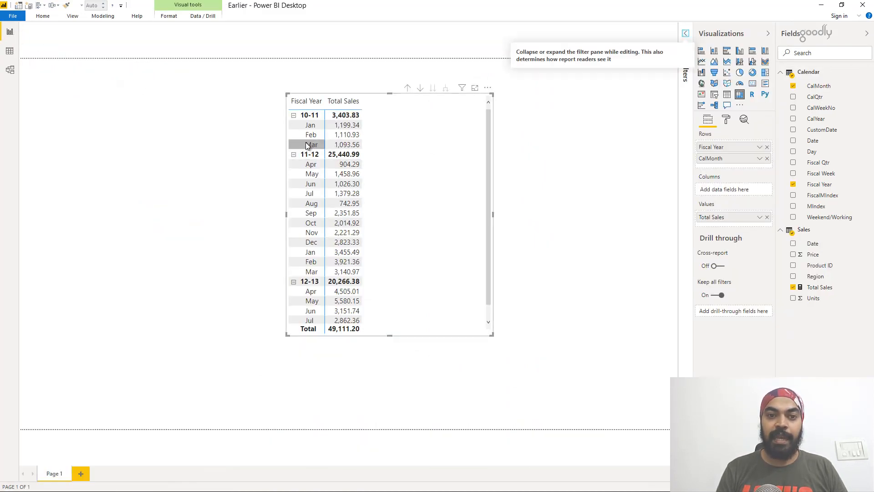
mouse_move(321, 257)
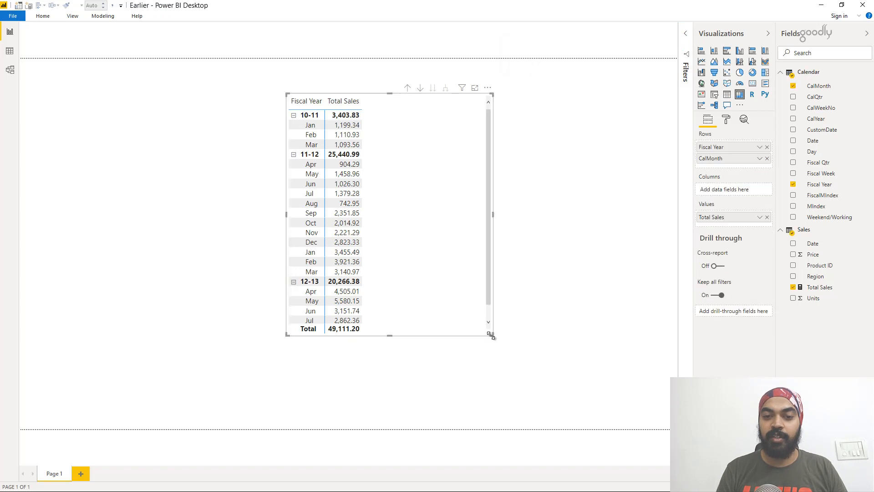
- Enlarge the sales matrix visual on the report page
drag(490, 334, 521, 372)
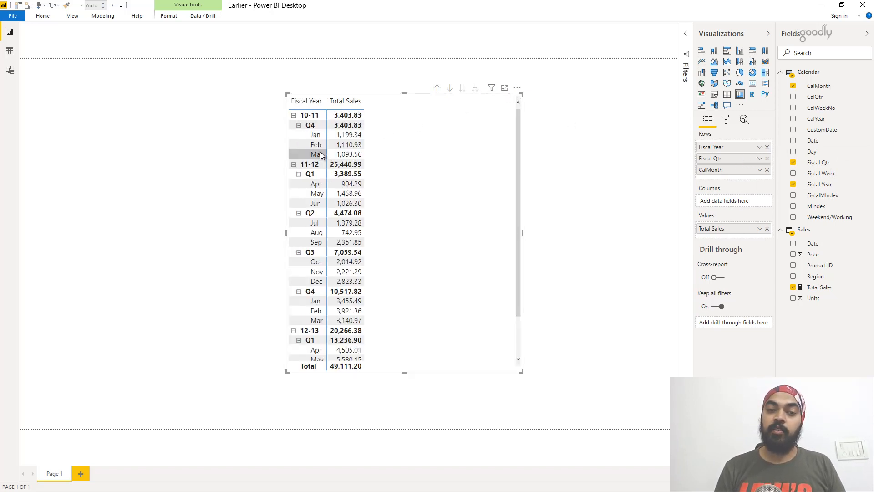
mouse_move(320, 155)
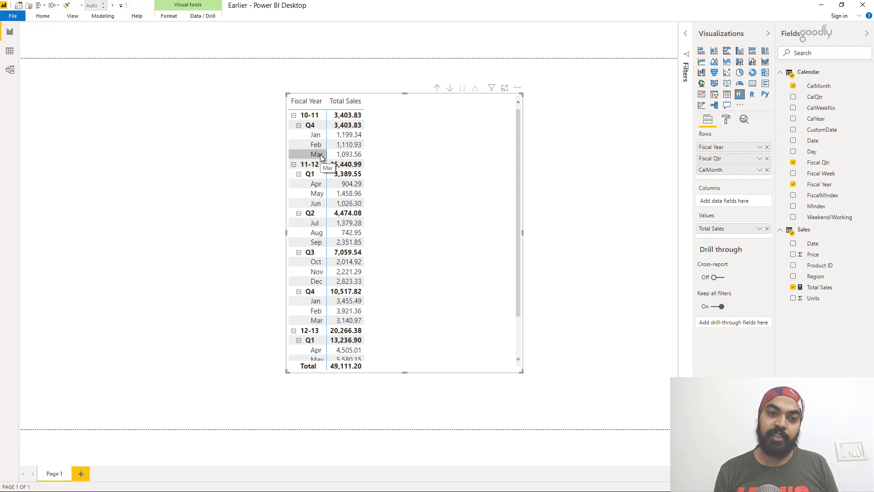
mouse_move(325, 213)
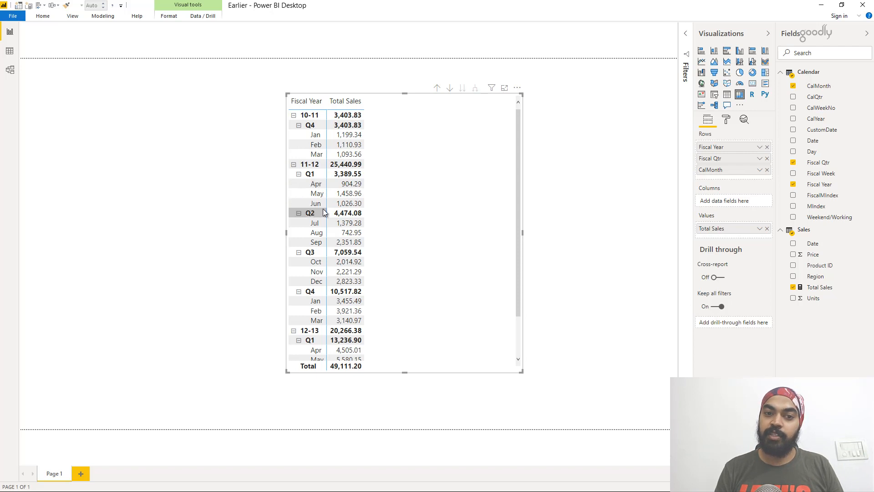
mouse_move(396, 140)
text(step)
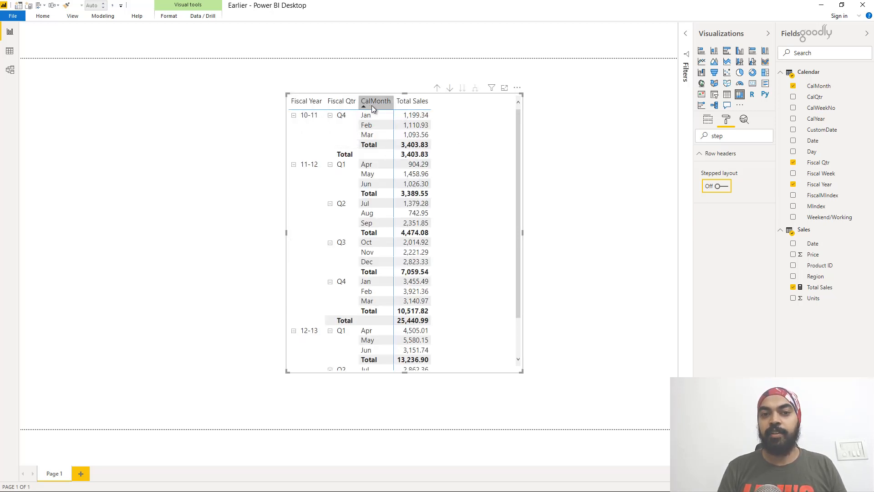
mouse_move(473, 138)
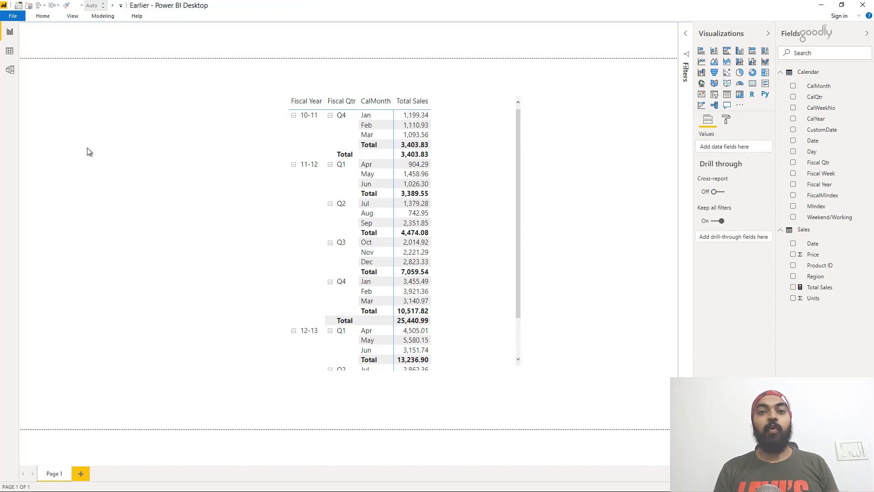
mouse_move(138, 183)
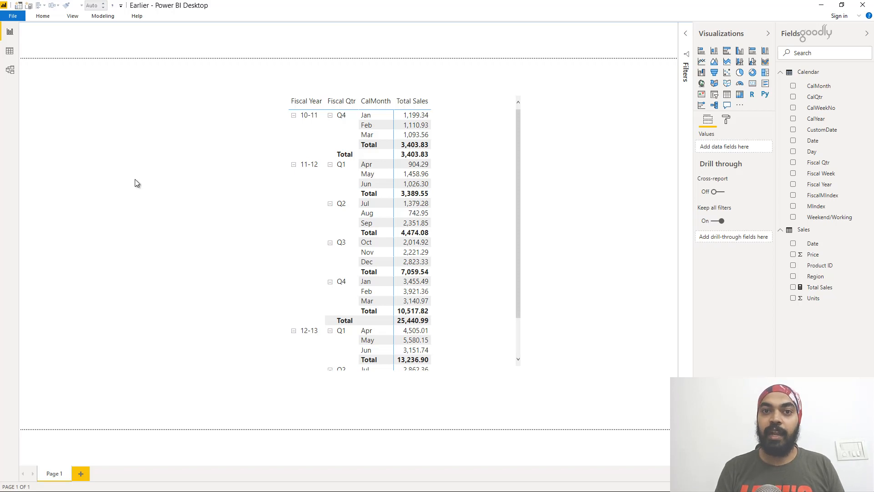
mouse_move(8, 62)
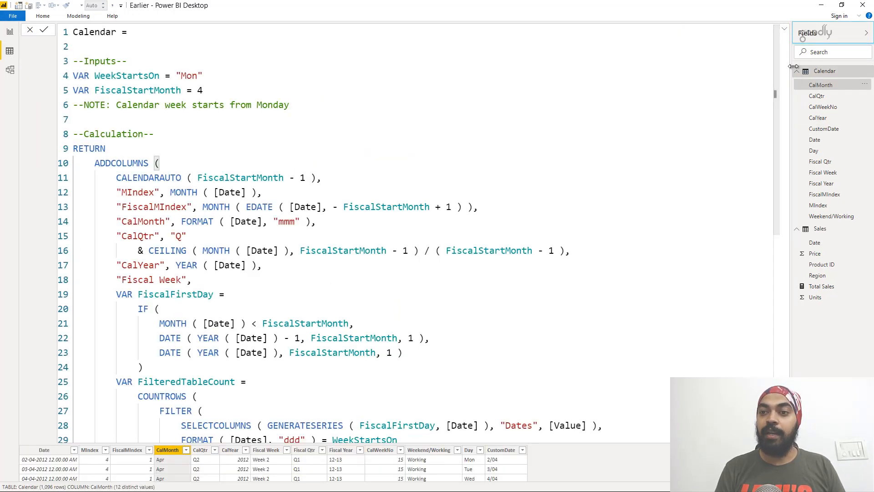
- Collapse the Calendar fields and open the Sales table with its Date column selected
click(801, 71)
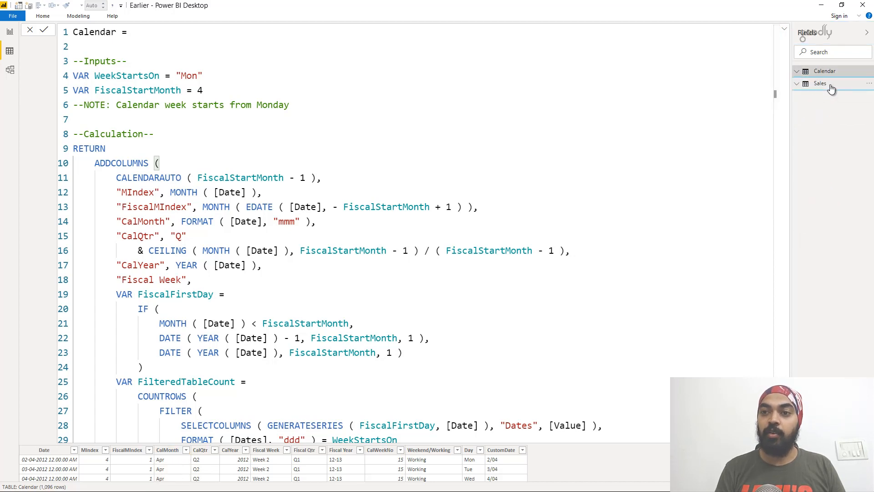
click(820, 83)
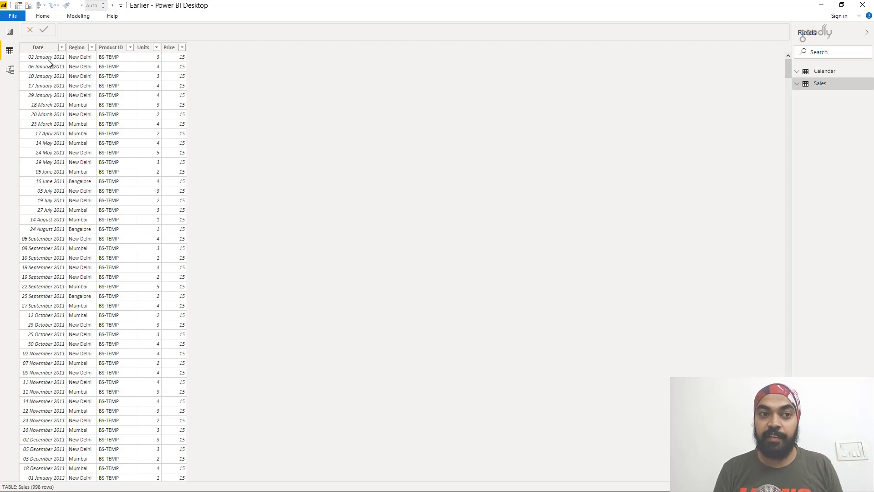
click(42, 47)
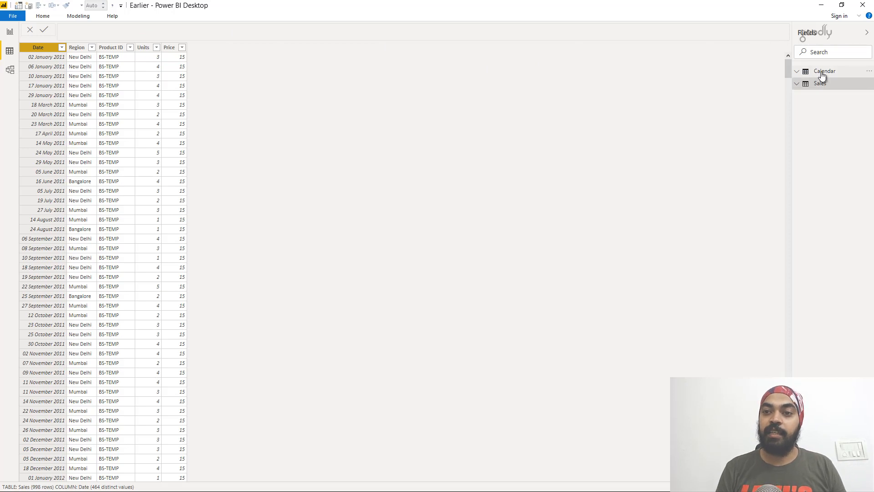
mouse_move(825, 73)
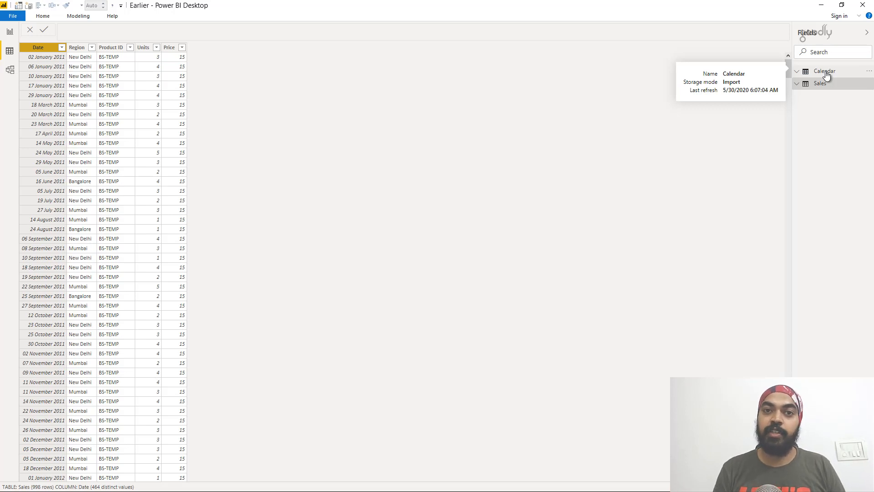
mouse_move(826, 86)
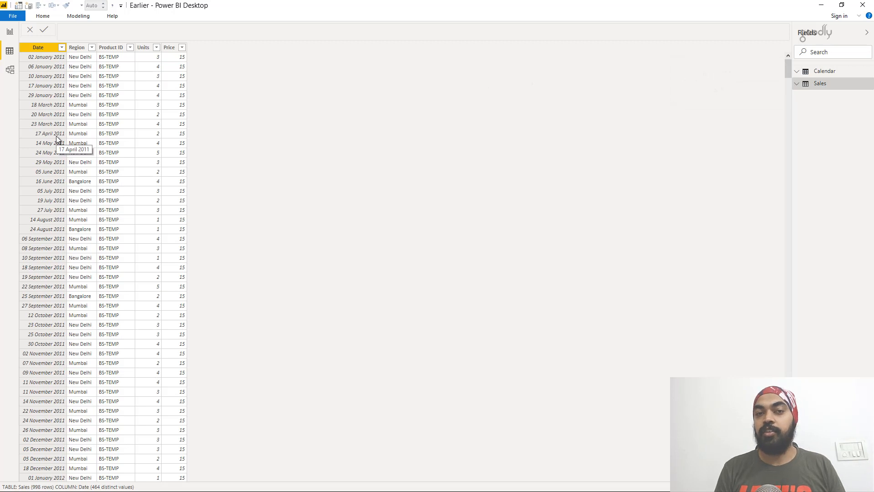
mouse_move(42, 133)
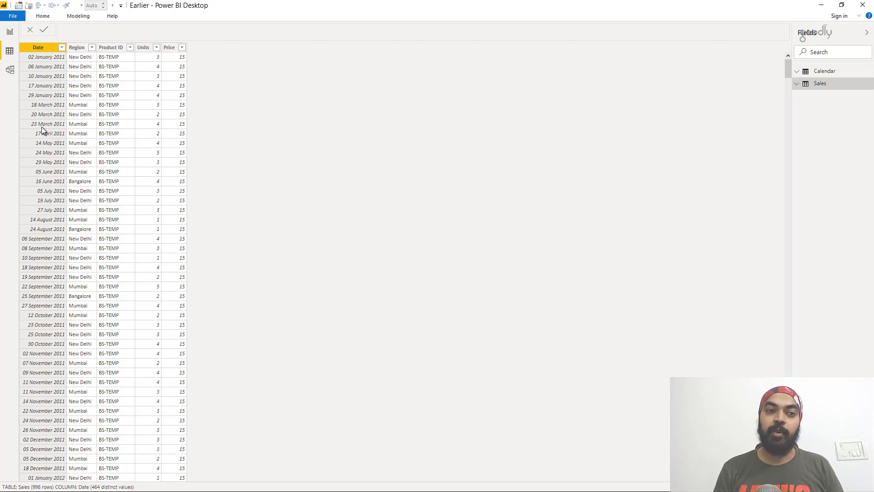
mouse_move(9, 28)
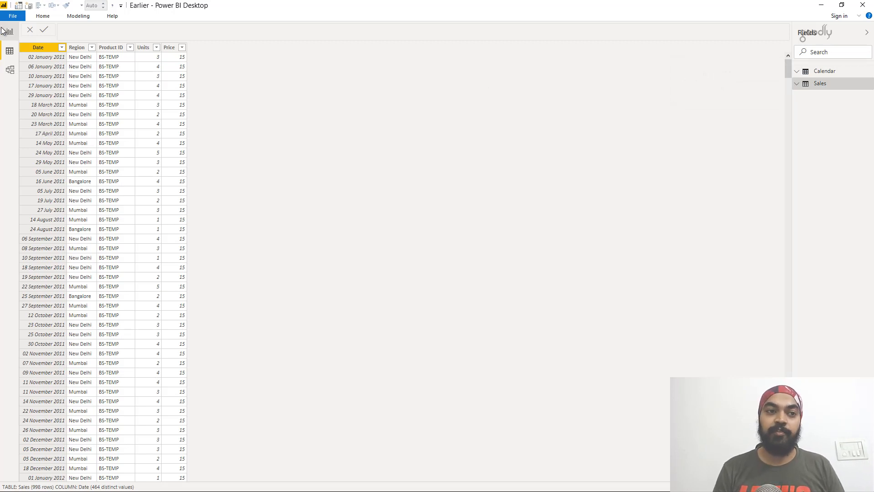